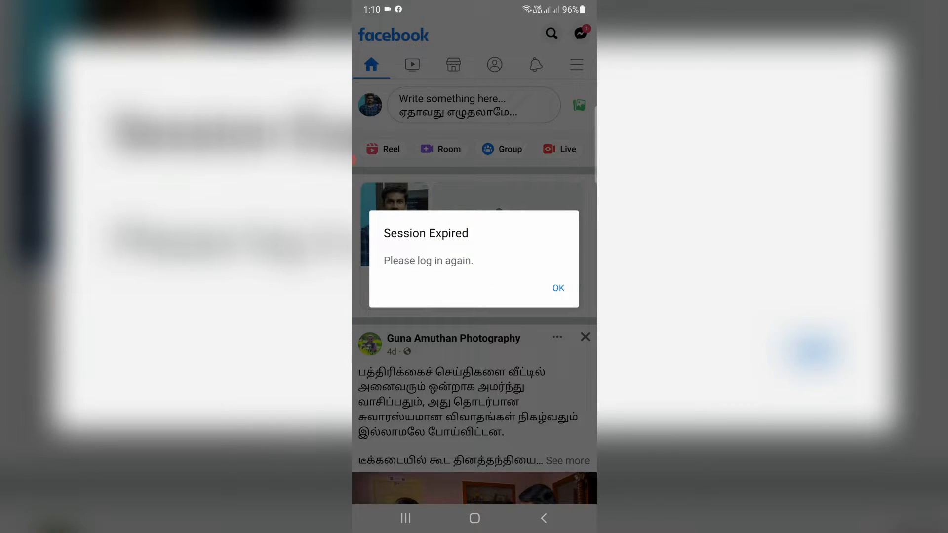
Step: Dismiss the Session Expired notice to reach the Firefox on Windows login check
{"action": "left_click", "coordinate": [556, 288]}
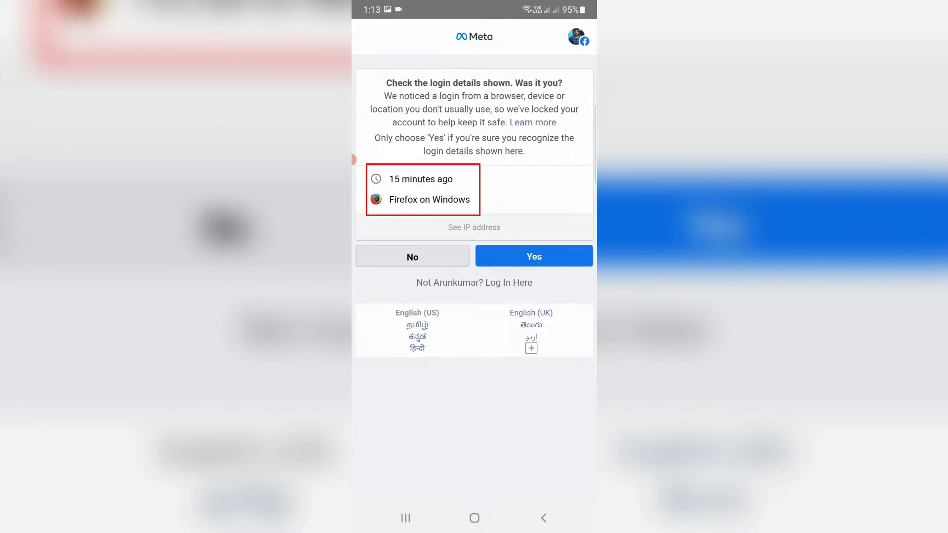
Step: Answer No to the Firefox on Windows login, reaching the new-password page
{"action": "left_click", "coordinate": [411, 255]}
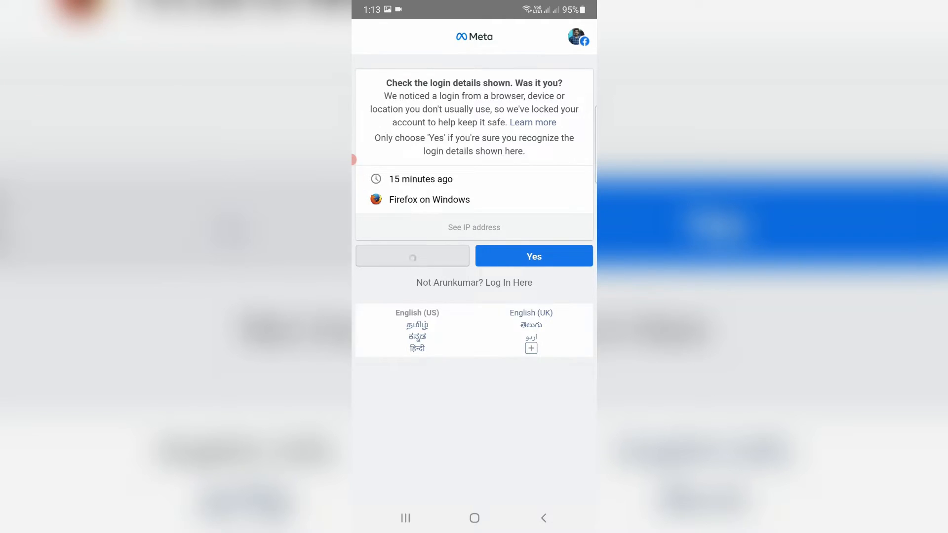
{"action": "left_click", "coordinate": [533, 256]}
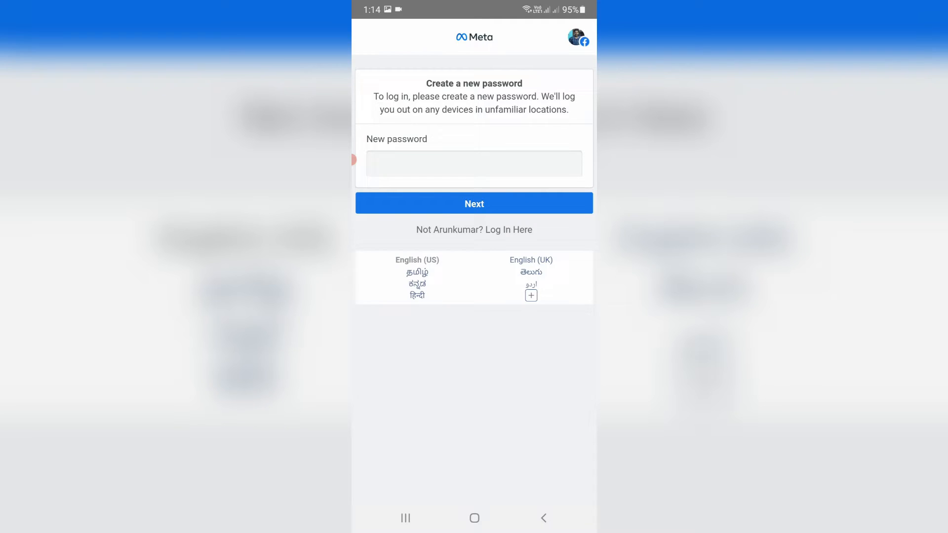
Step: Return to the login check and answer Yes for the Firefox on Windows login
{"action": "left_click", "coordinate": [474, 203]}
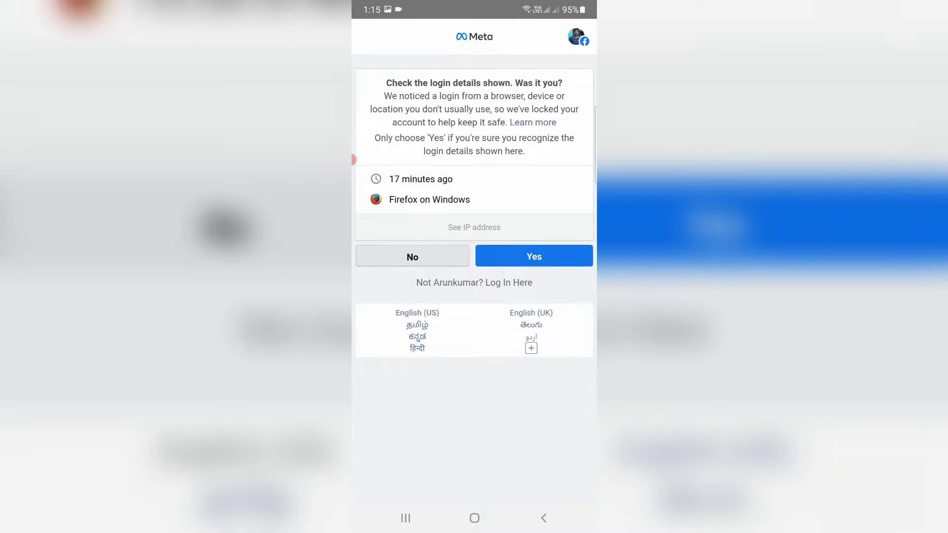
{"action": "left_click", "coordinate": [533, 255]}
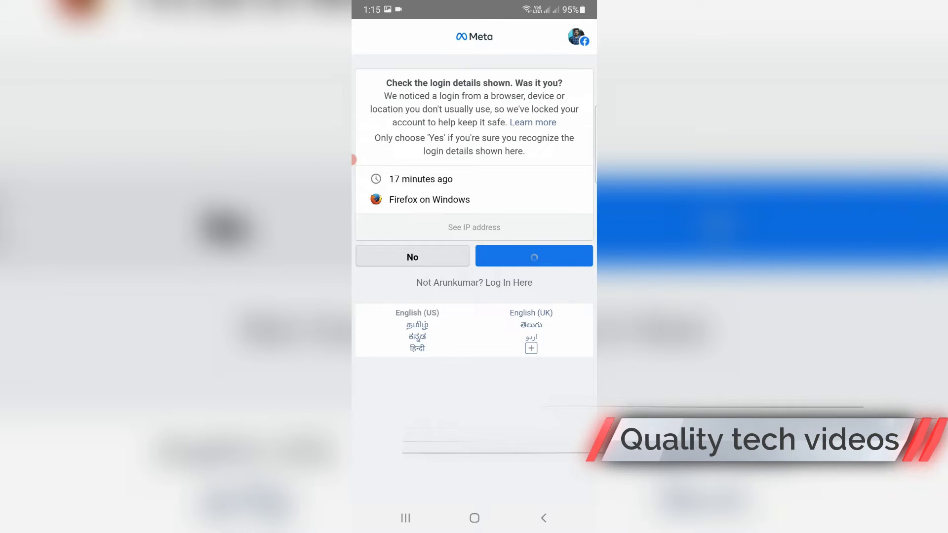
{"action": "left_click", "coordinate": [533, 256]}
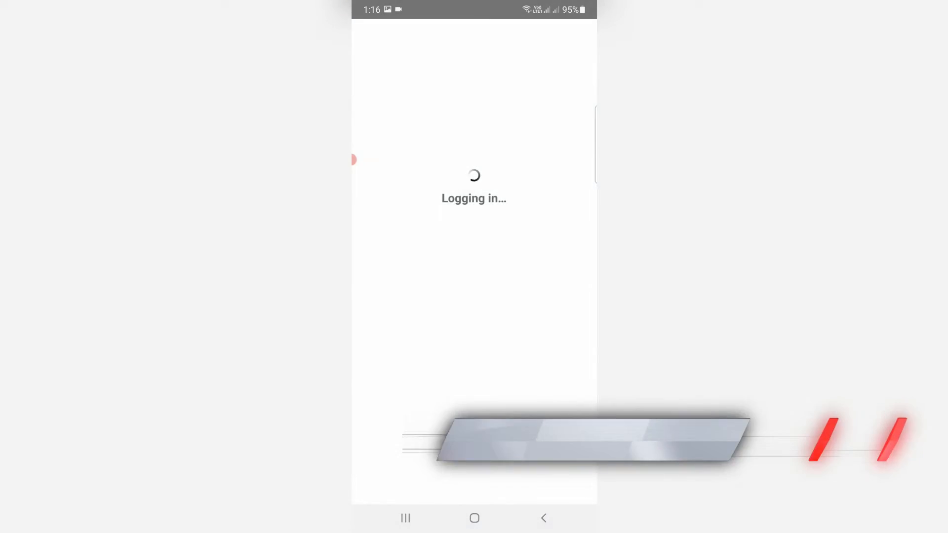